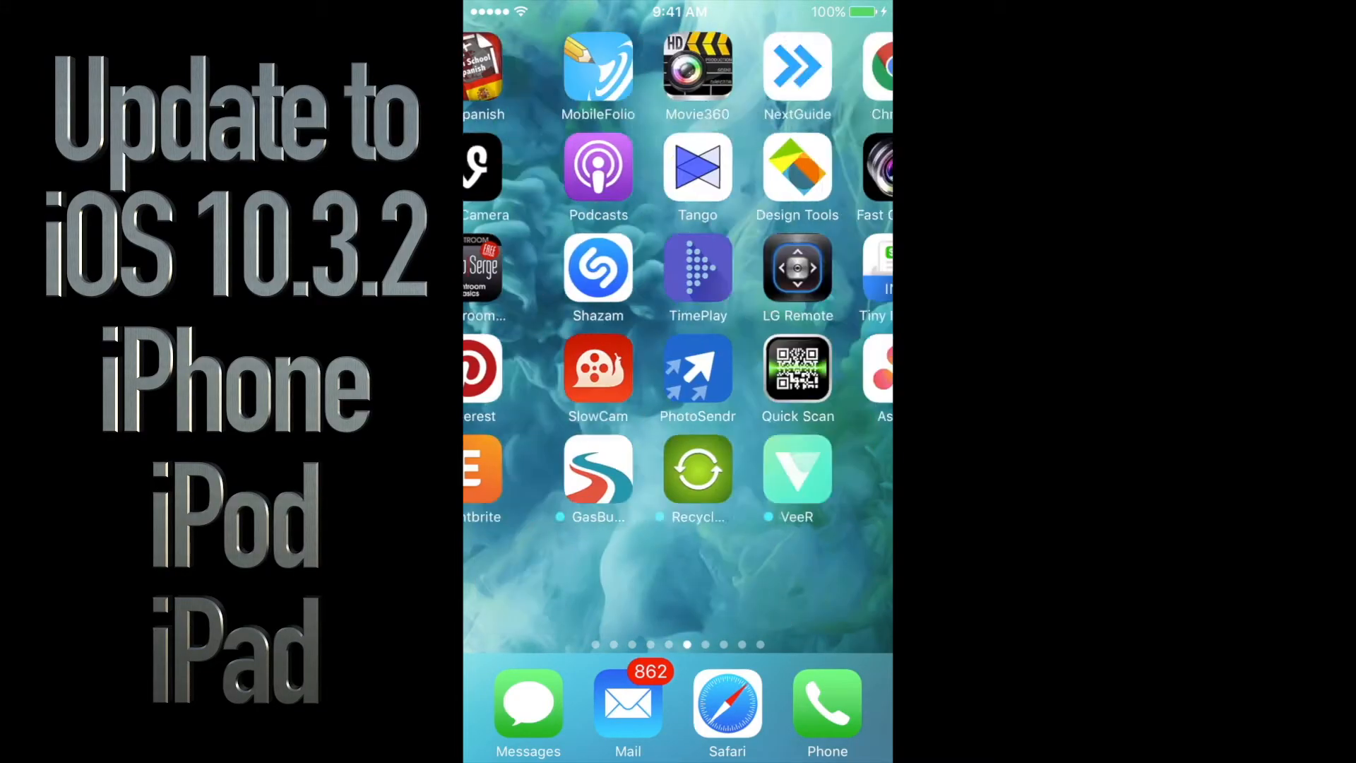
Page back through the home screen to the first page showing Settings and Photos
scroll(left, 3)
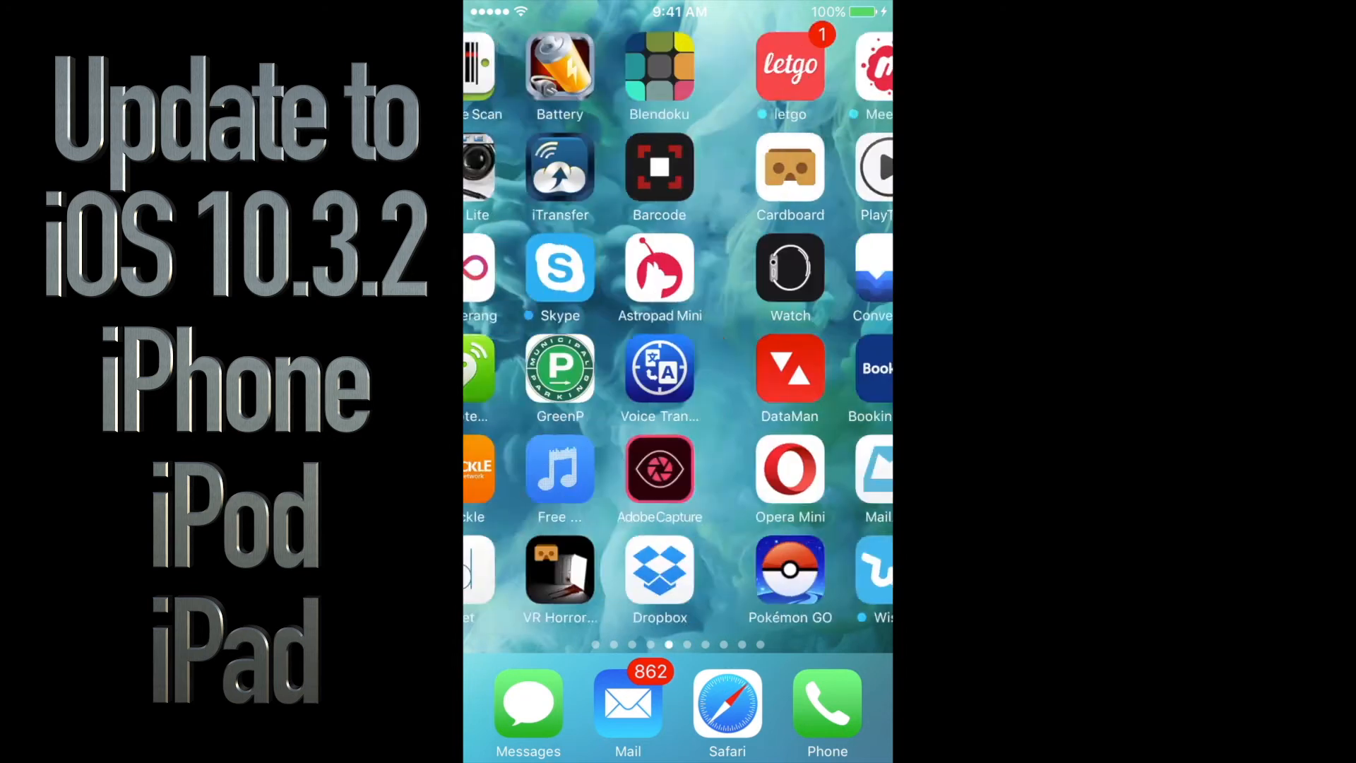
scroll(left, 3)
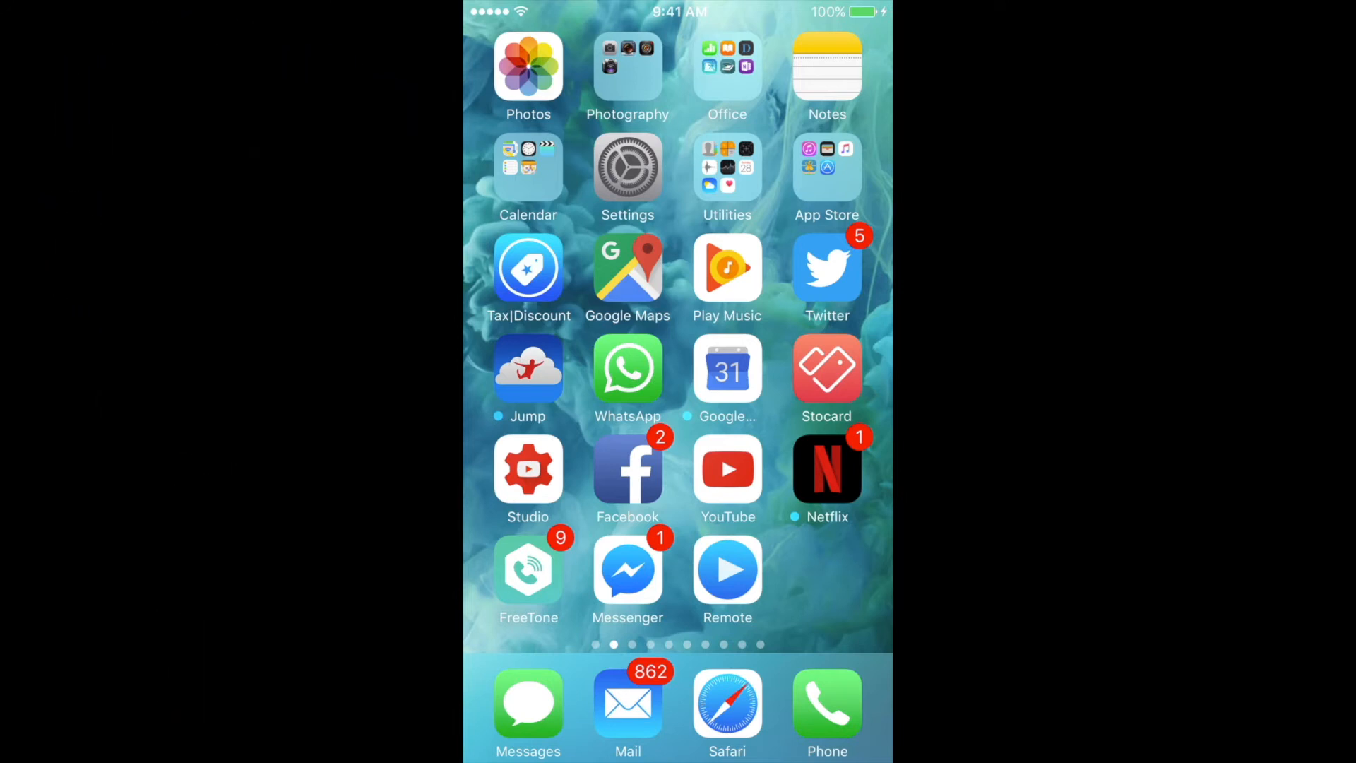
Launch Settings and scroll the settings list down and back toward General
click(628, 179)
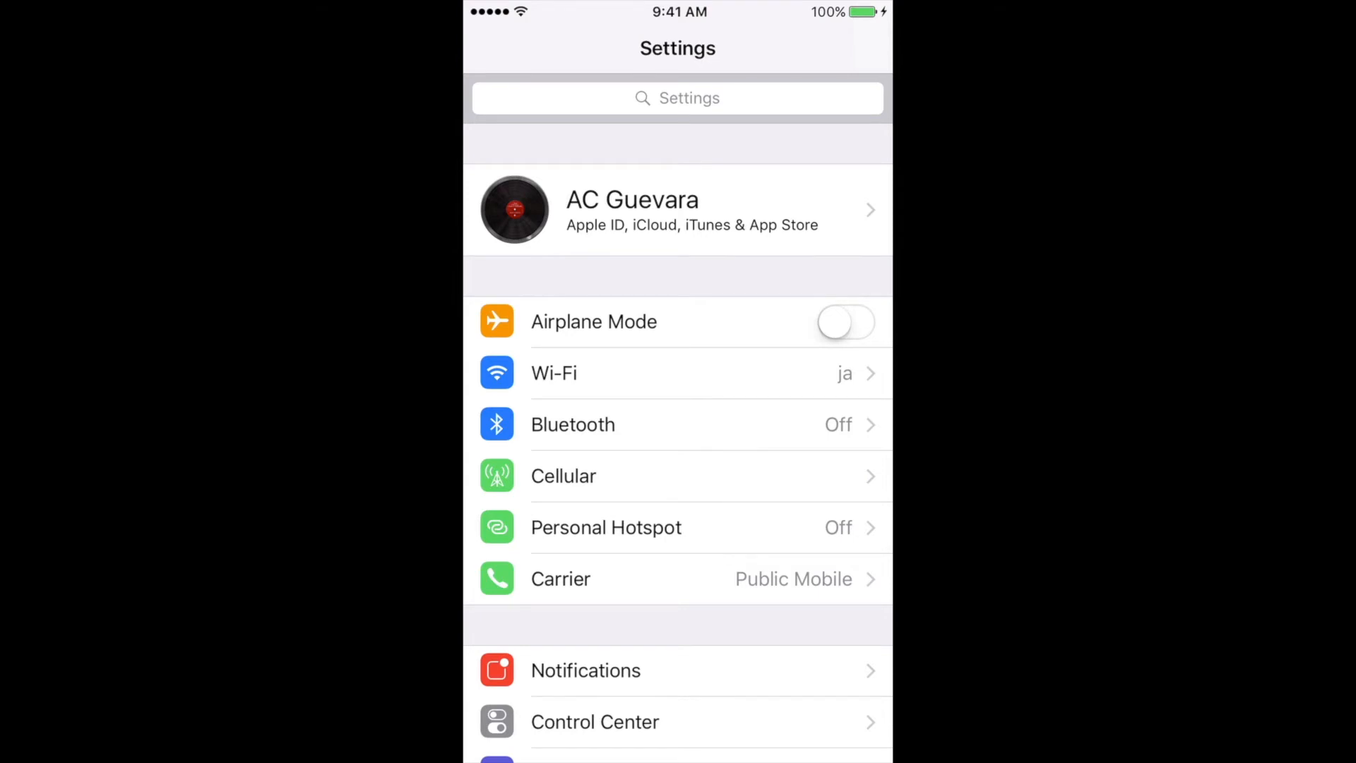
scroll(down, 3)
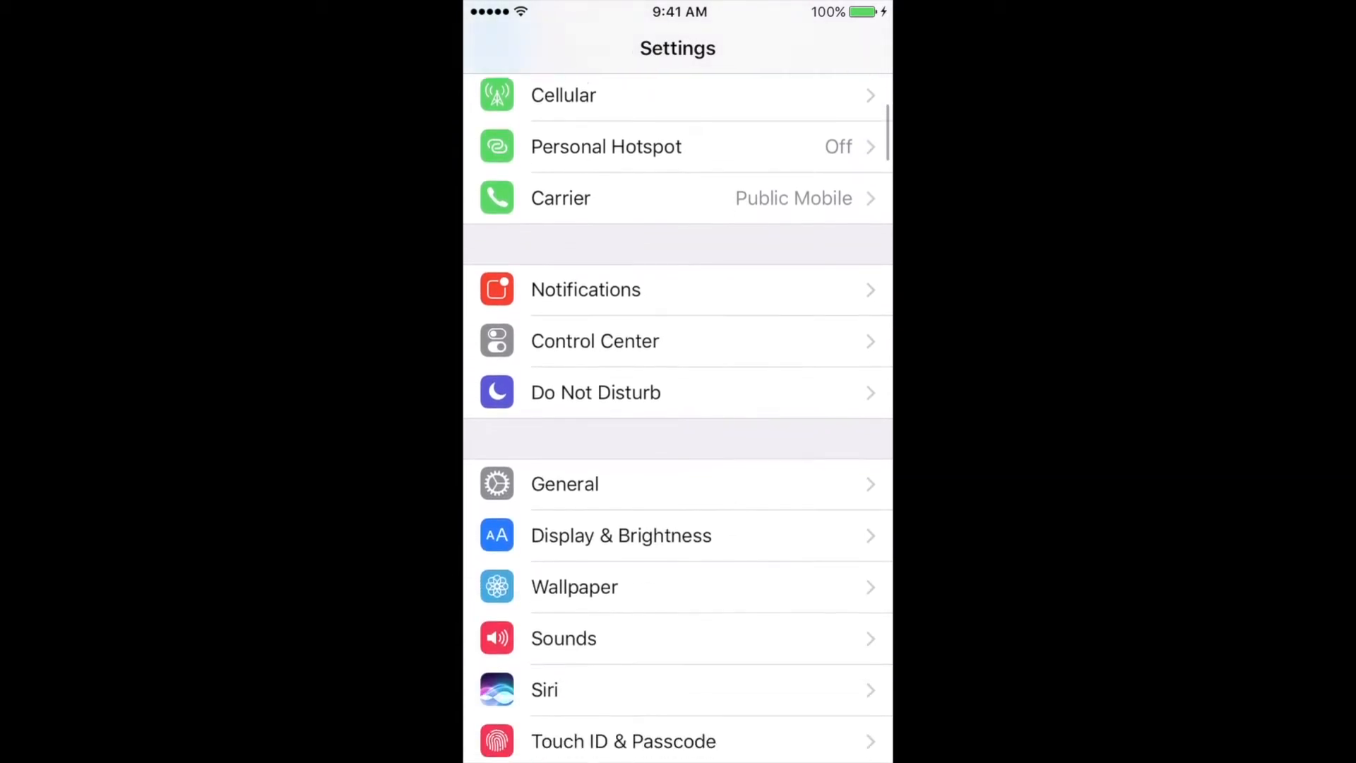
scroll(up, 3)
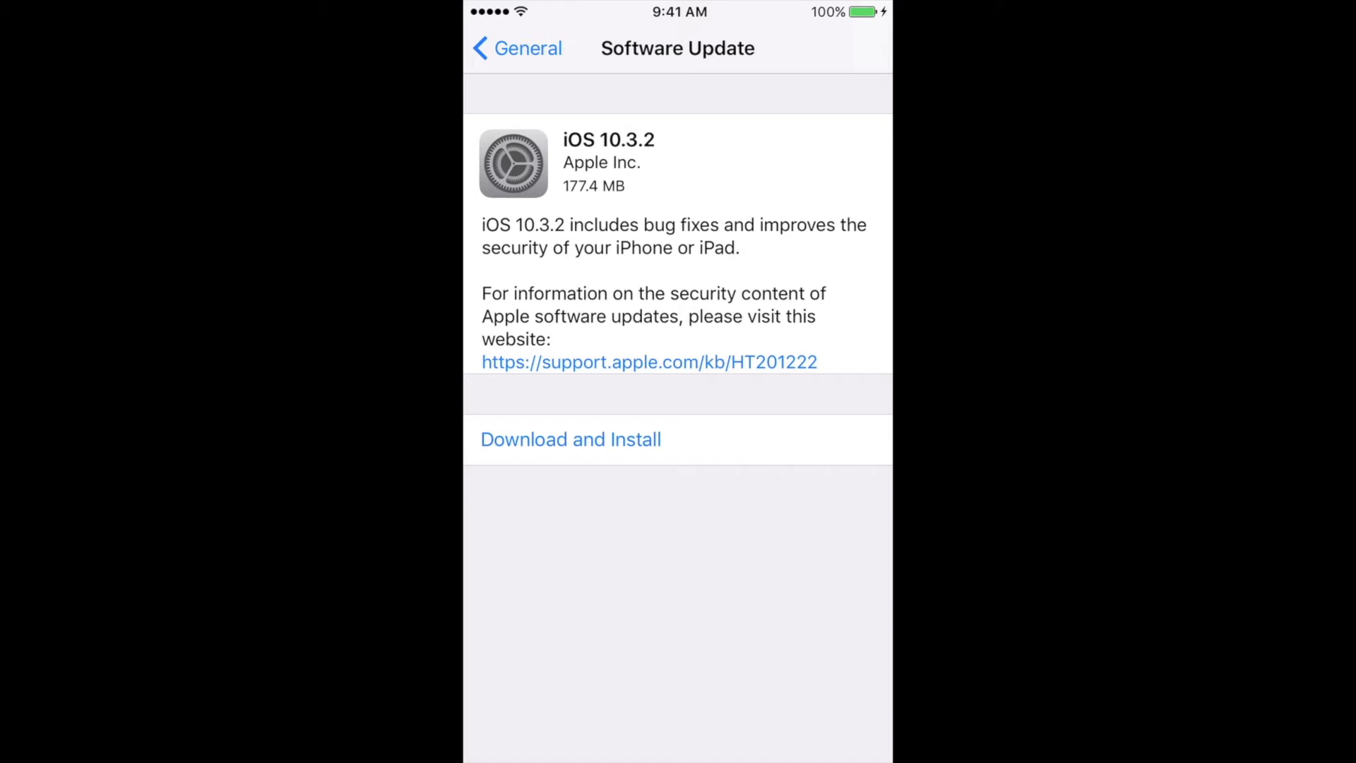
Start Download and Install for iOS 10.3.2, bringing up the passcode prompt
click(570, 439)
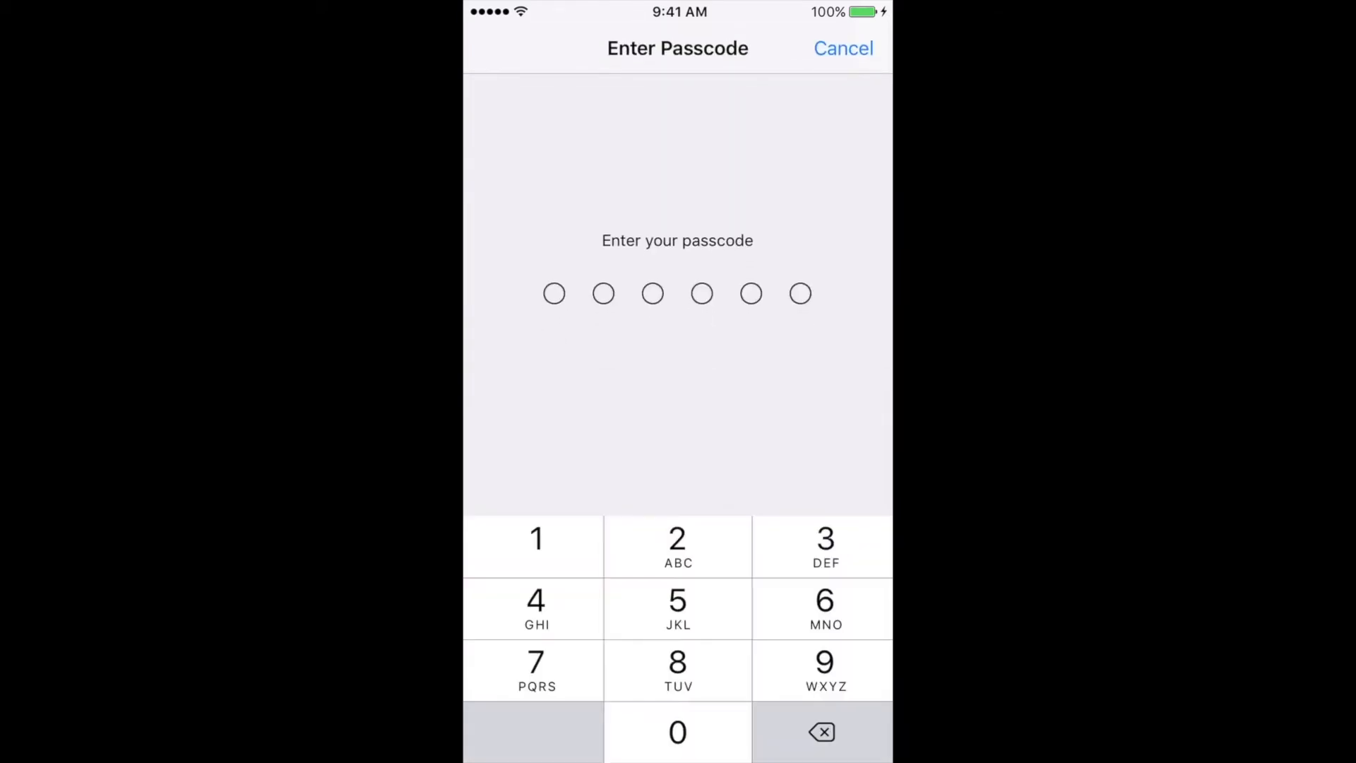